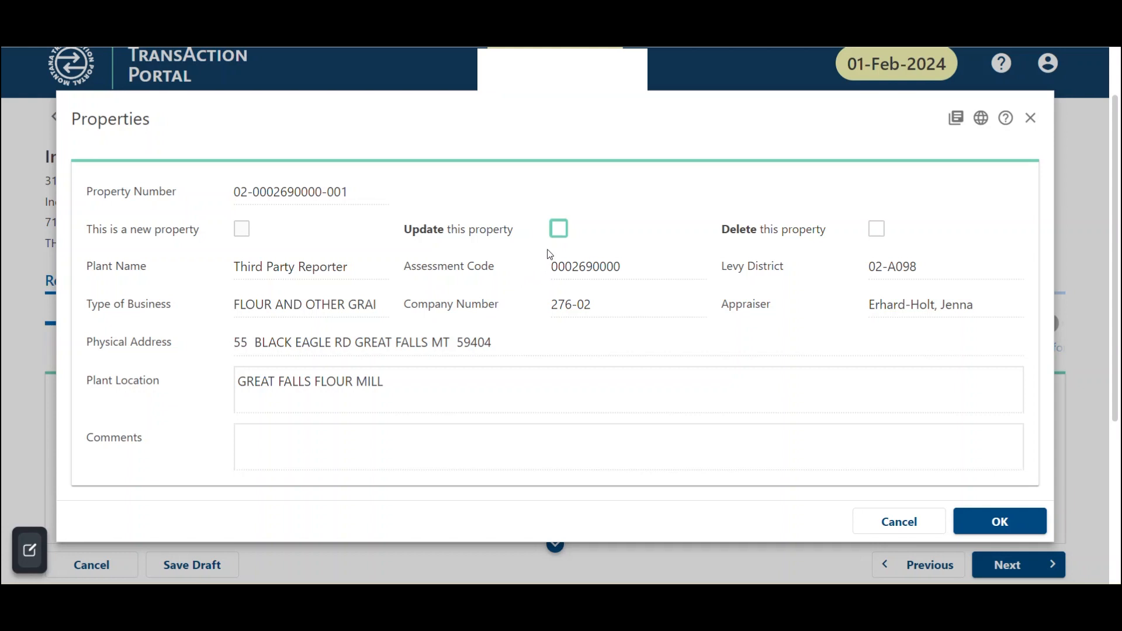
{"action": "mouse_move", "coordinate": [552, 244]}
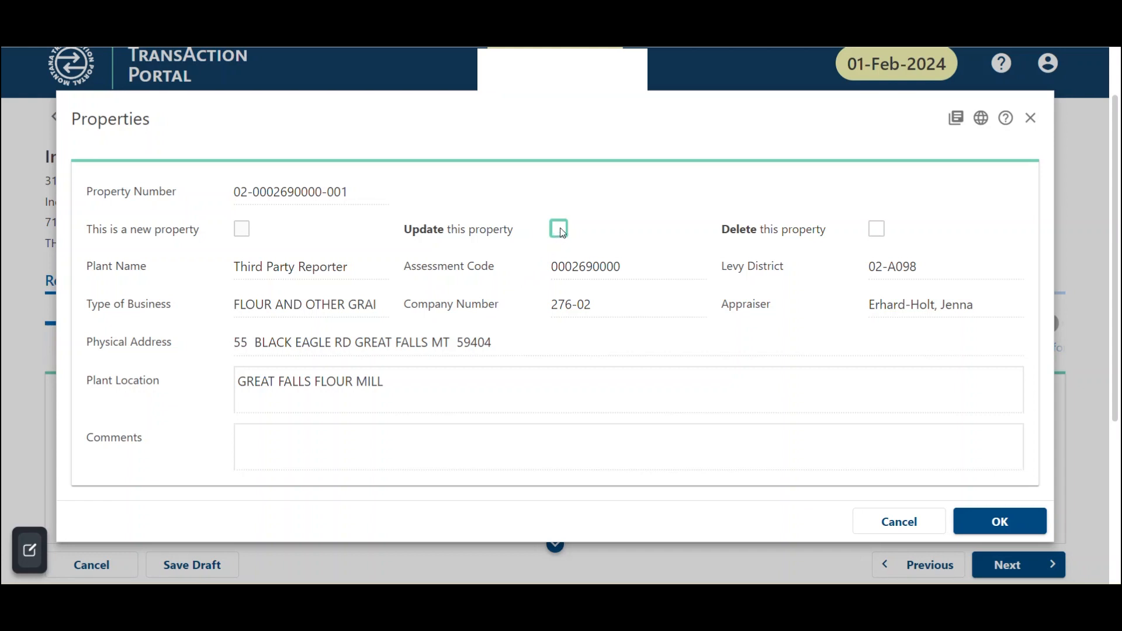
Flag the Great Falls Flour Mill property as Update with the comment 'OLD LOCATION'.
{"action": "left_click", "coordinate": [558, 228]}
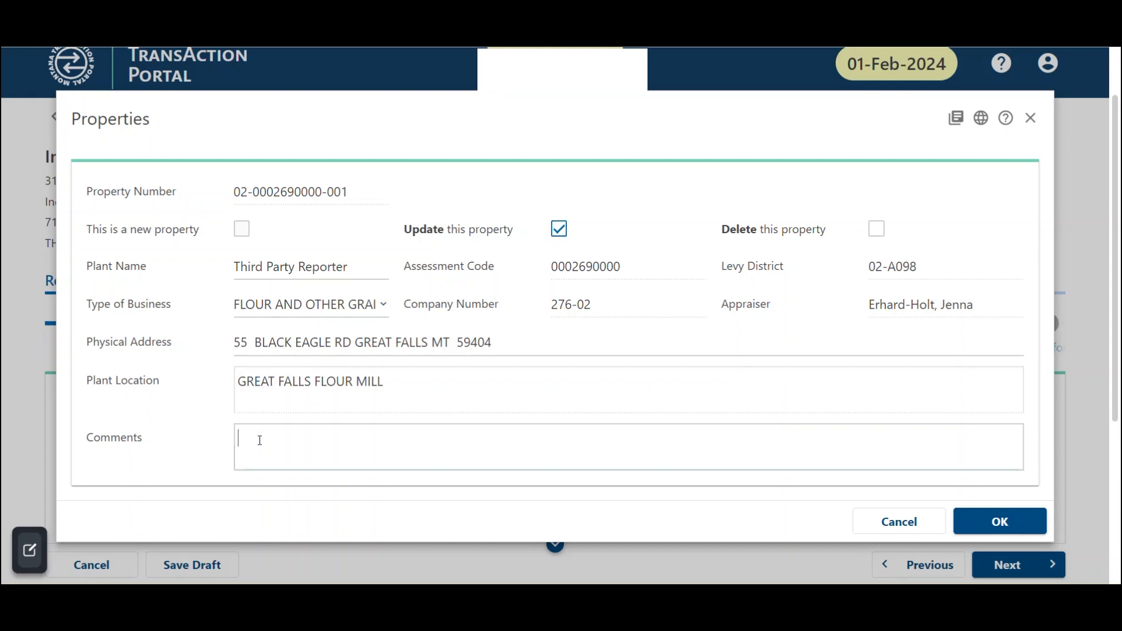
{"action": "type", "text": "OLD LOCATION"}
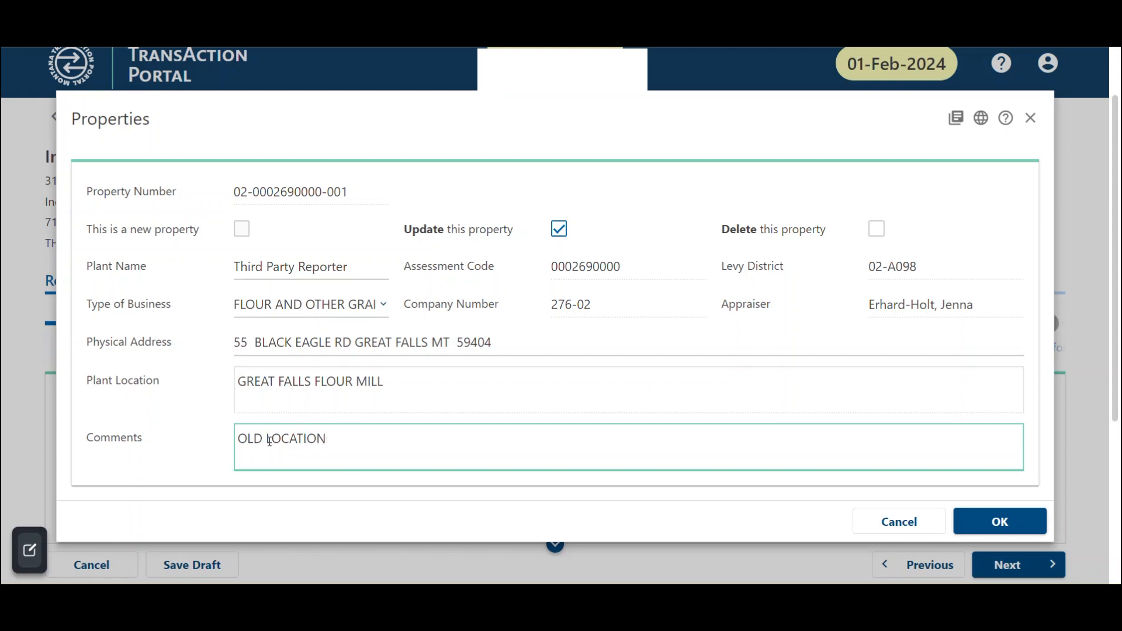
{"action": "left_click", "coordinate": [1000, 521]}
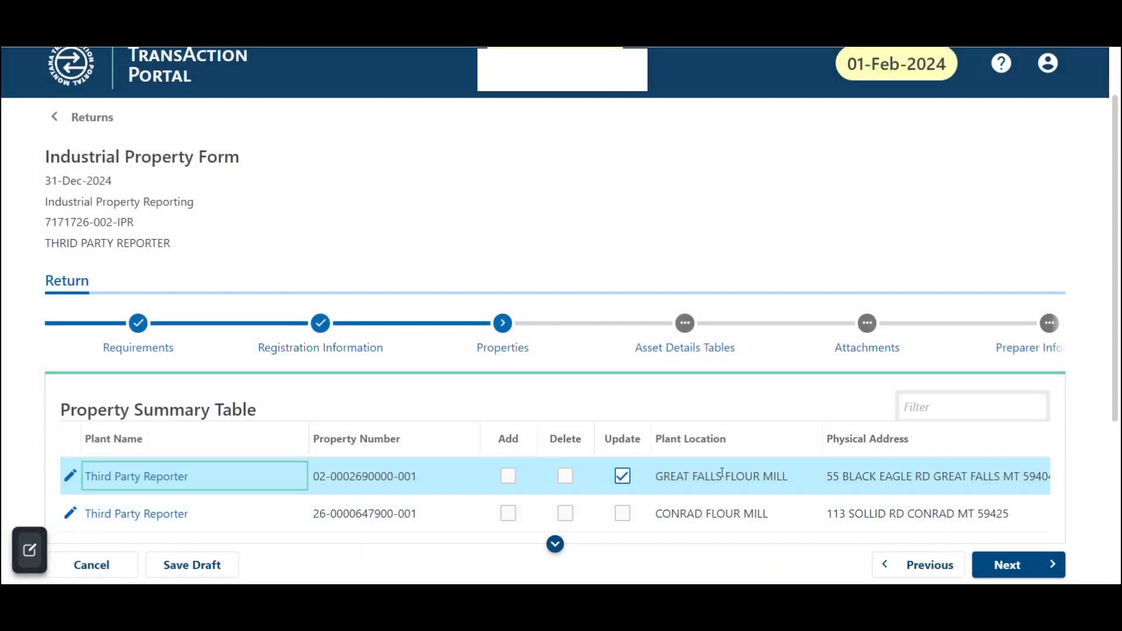
{"action": "scroll", "scroll_direction": "down", "scroll_amount": 3}
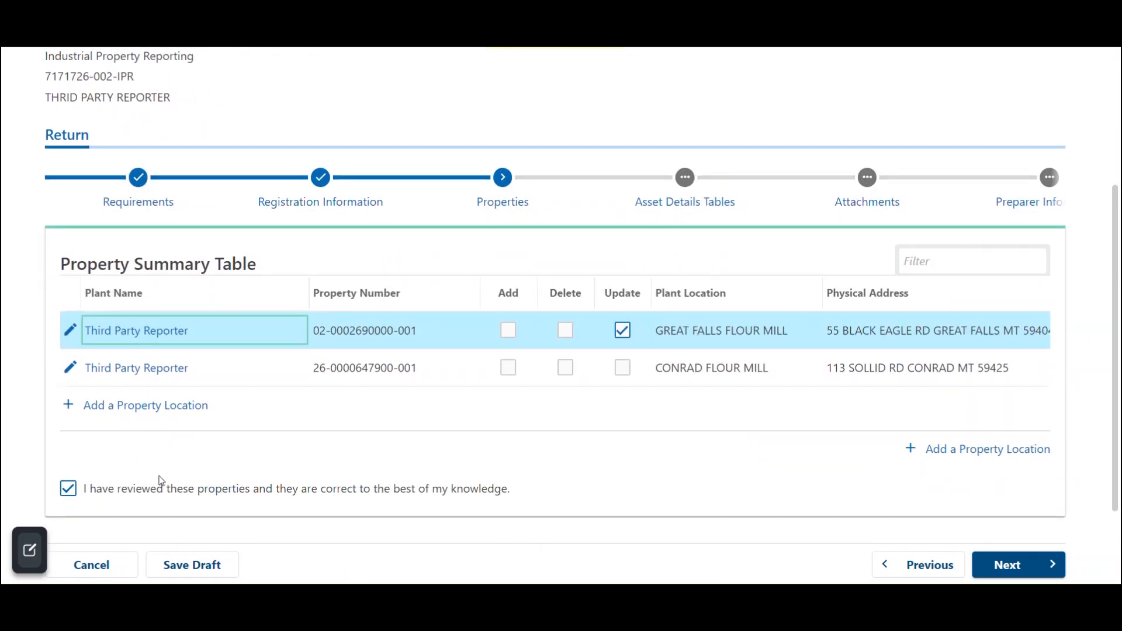
Add a TEST PLANT location at 1234 River Road with the comment 'NEW TEST PLANT'.
{"action": "left_click", "coordinate": [145, 405]}
{"action": "type", "text": "TEST PLANT"}
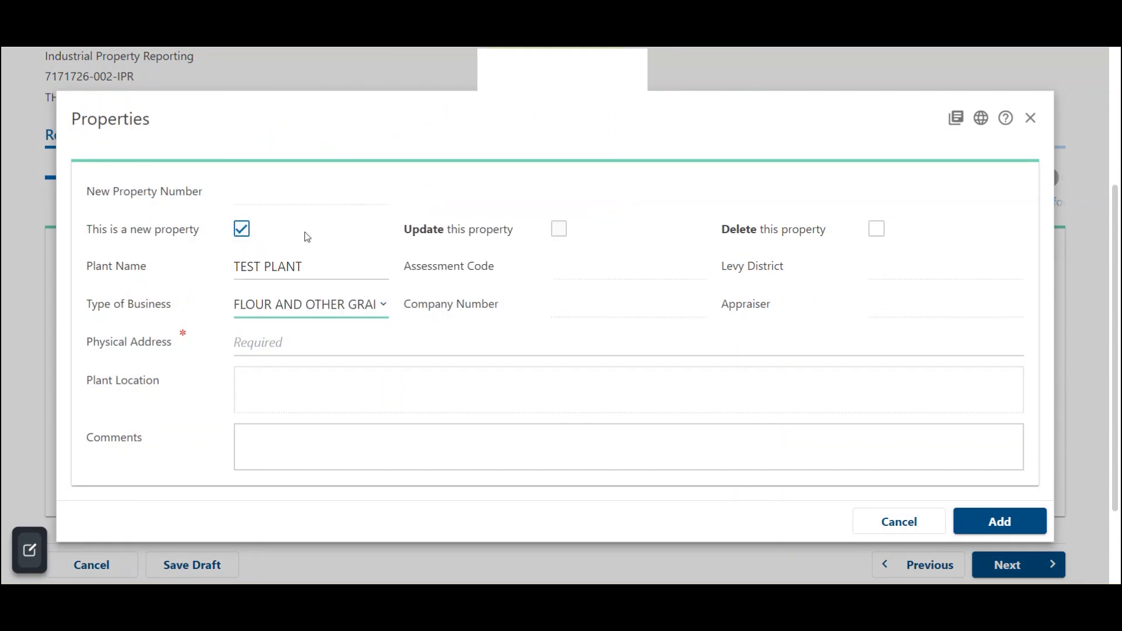
{"action": "type", "text": "1234 RIVER"}
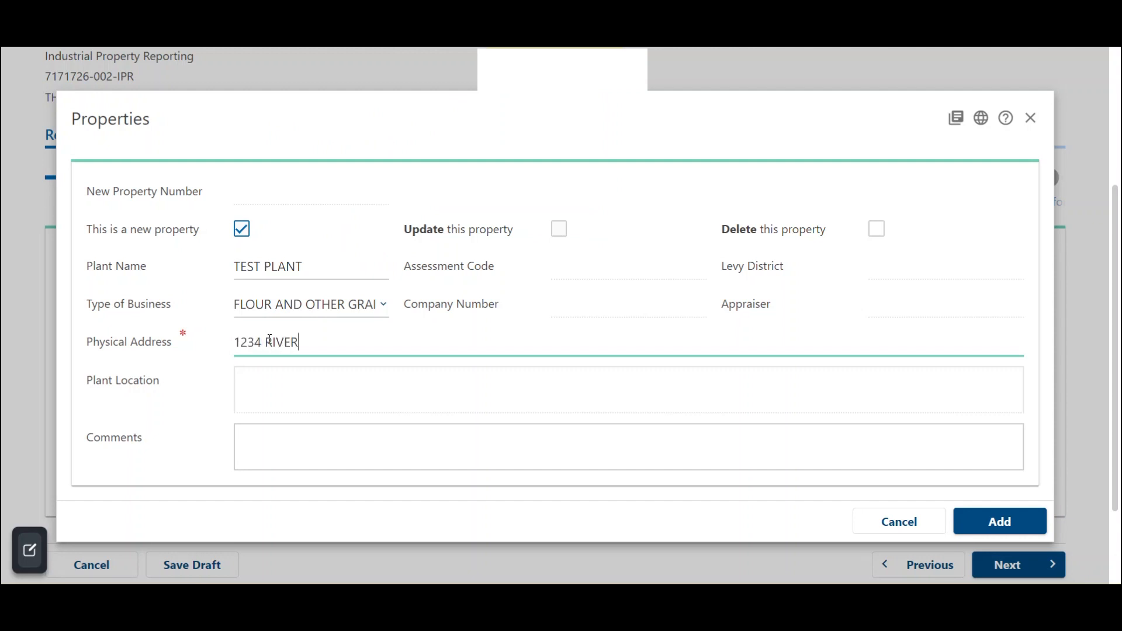
{"action": "type", "text": "NEW T"}
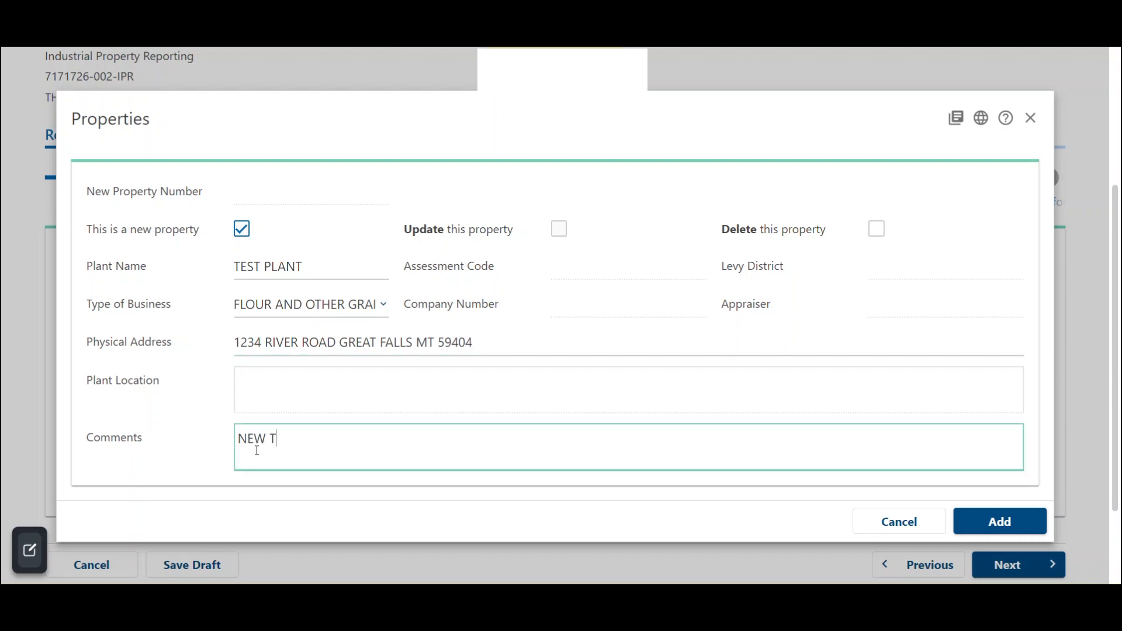
{"action": "type", "text": "EST PLANT"}
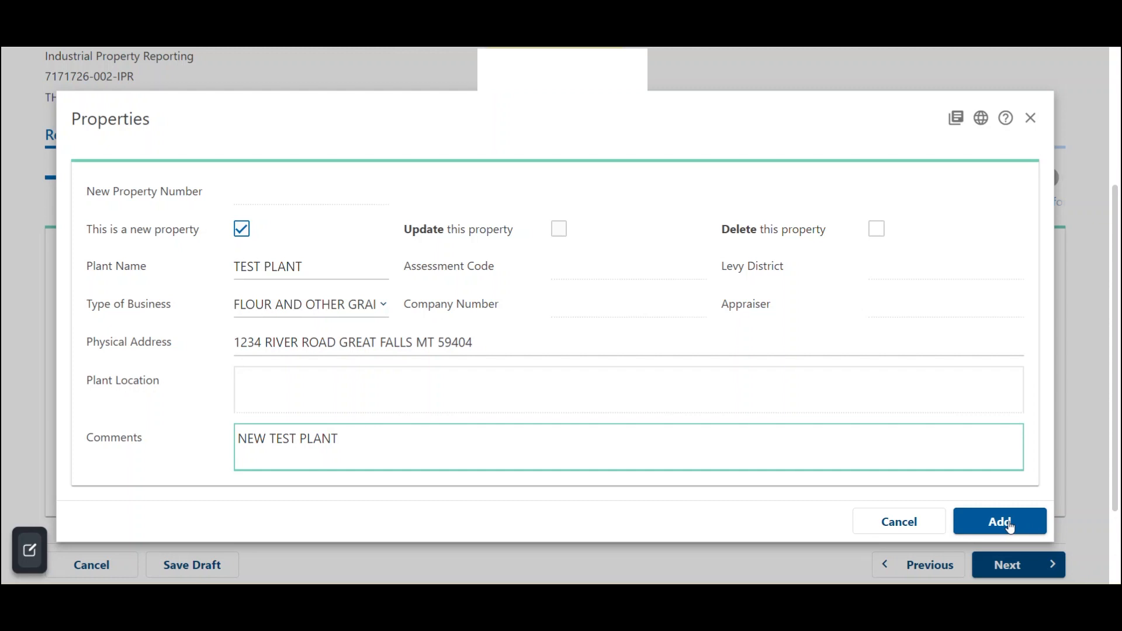
{"action": "left_click", "coordinate": [999, 521]}
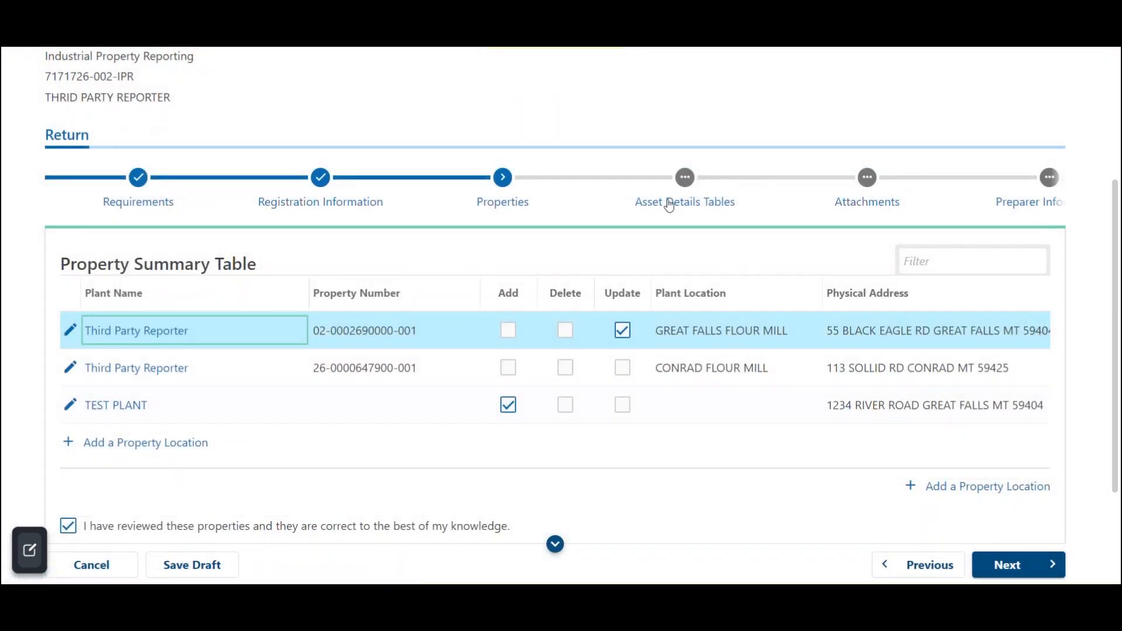